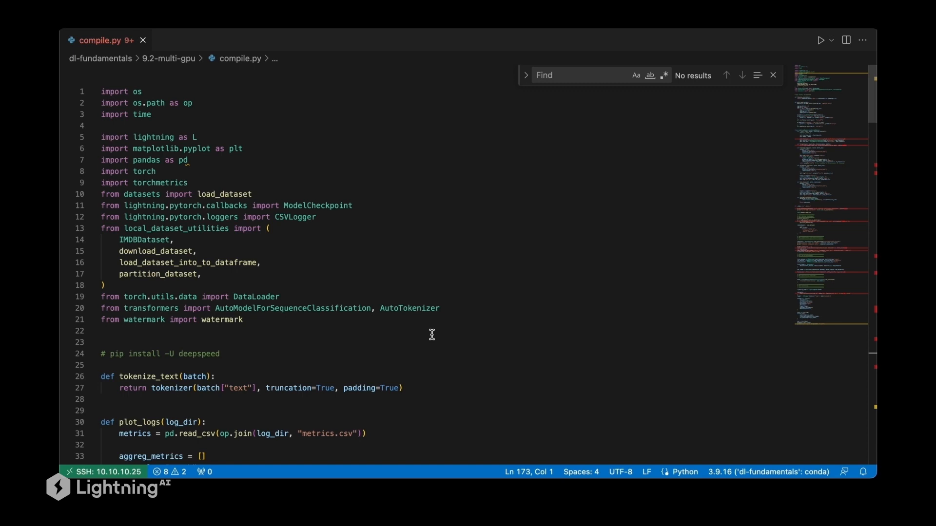
# Add the line model = torch.compile(model) directly after the model initialization in compile.py
pyautogui.scroll(-3)
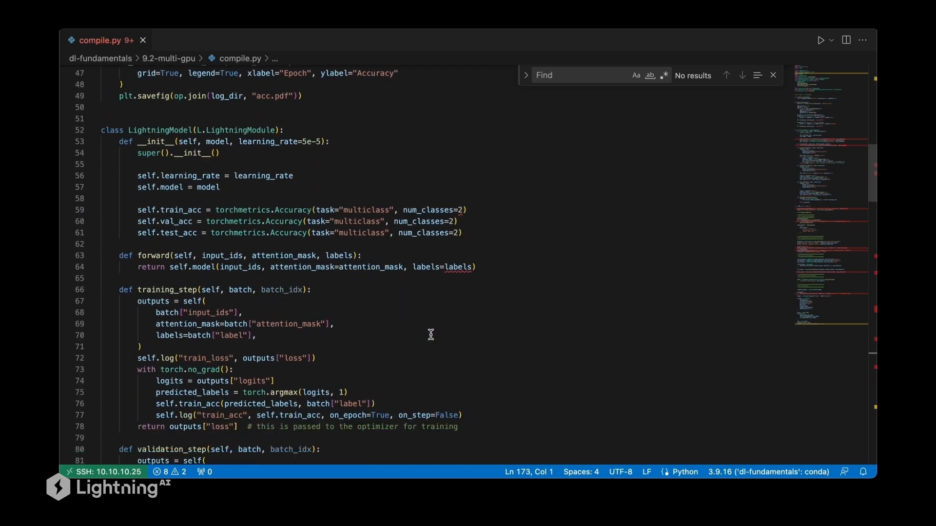
pyautogui.scroll(-3)
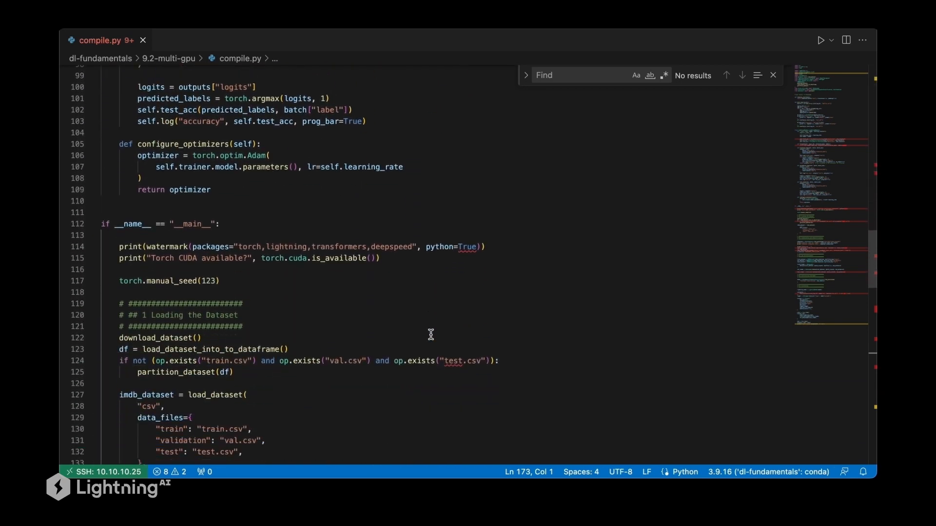
pyautogui.scroll(-3)
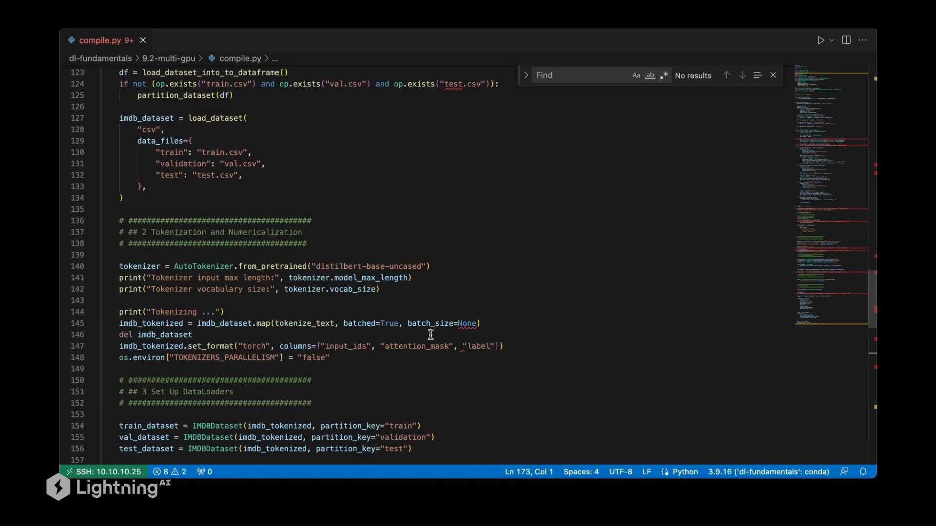
pyautogui.scroll(-3)
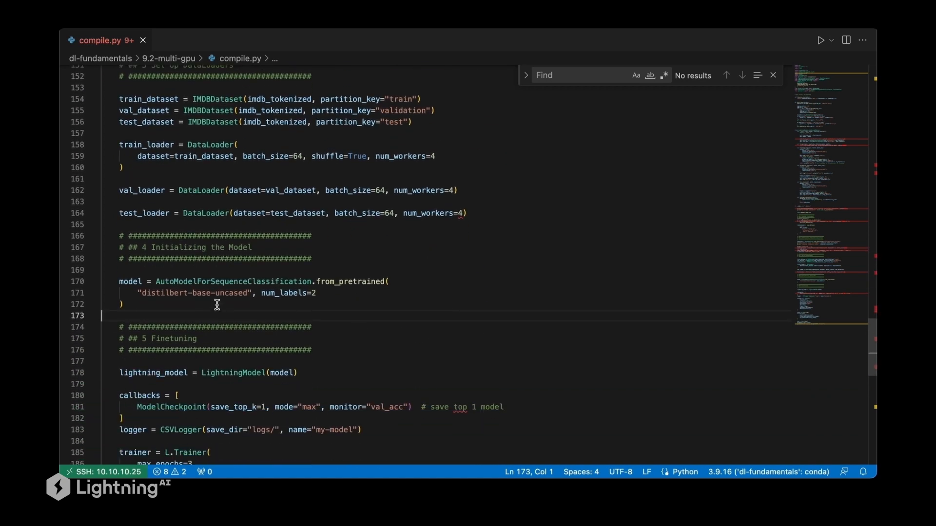
pyautogui.doubleClick(130, 281)
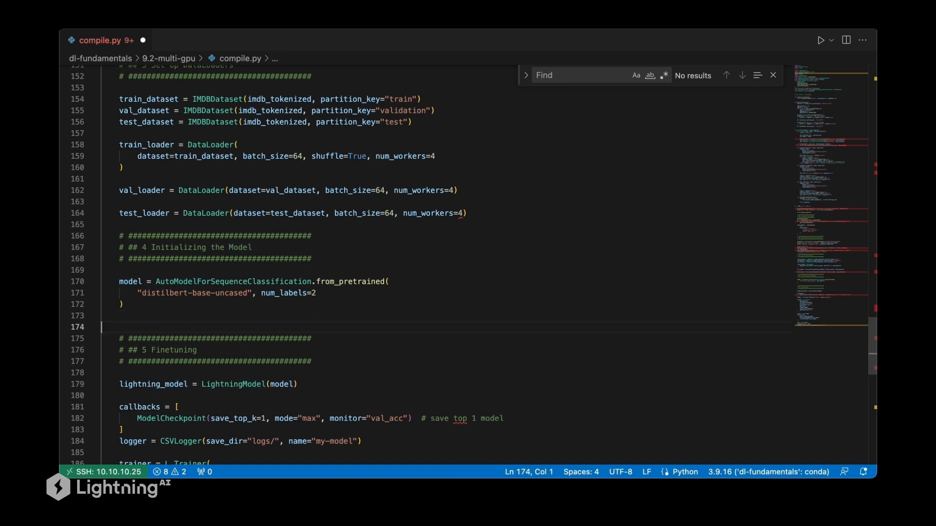
pyautogui.write('model = t')
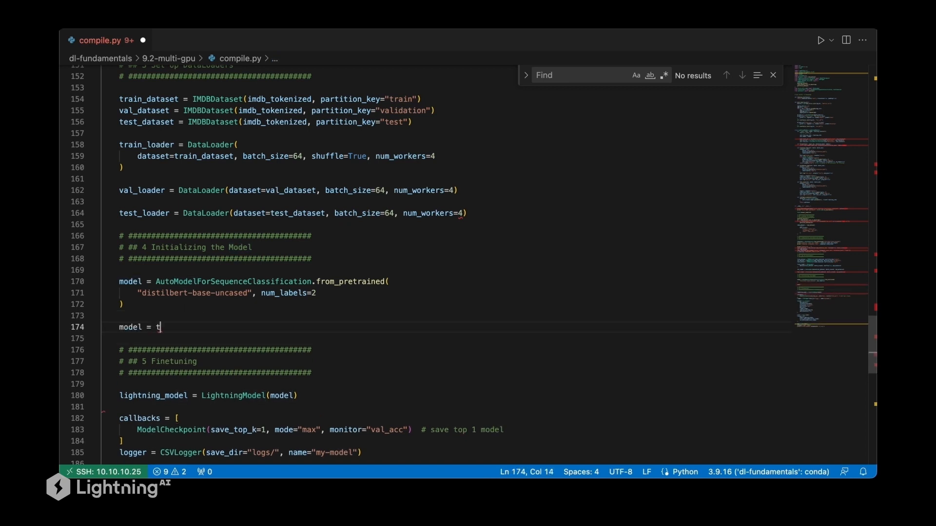
pyautogui.write('orch.compile')
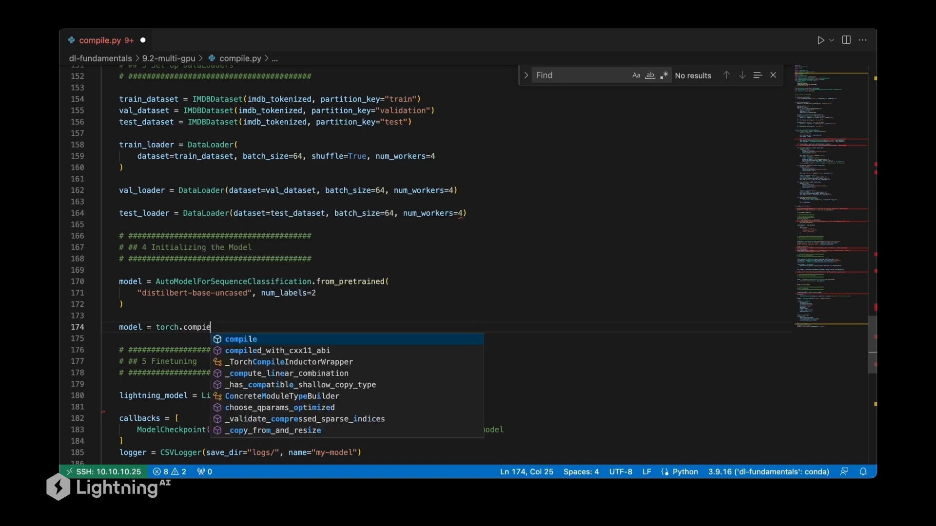
pyautogui.write('(model')
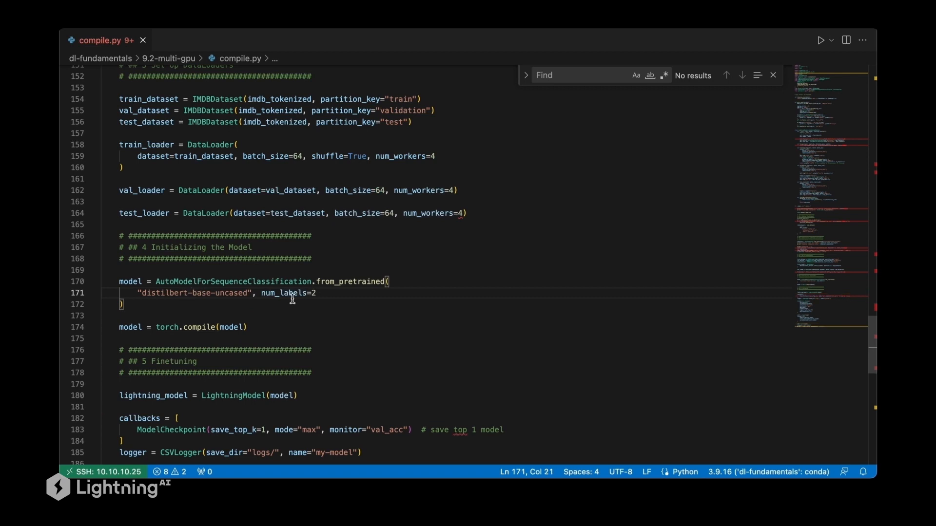
pyautogui.moveTo(293, 294)
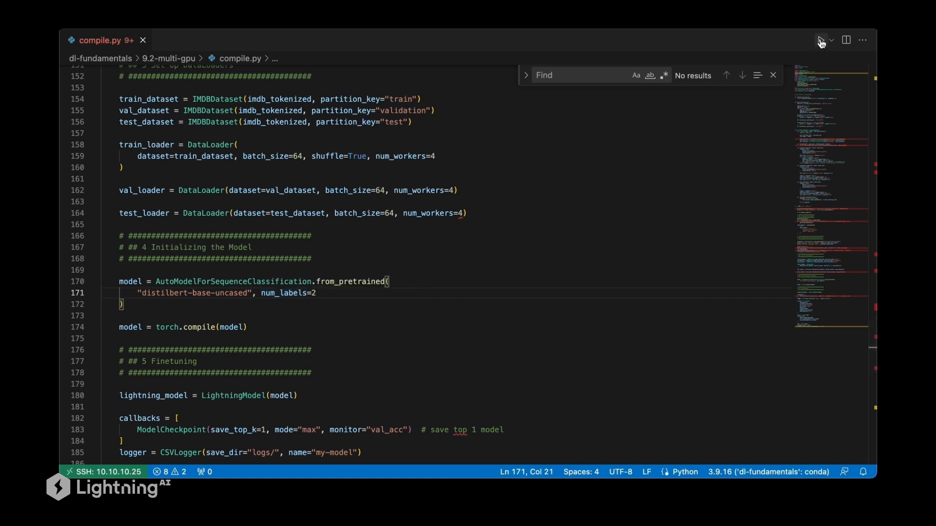
# Run compile.py, training three epochs to val_acc 0.931 in 3.70 minutes
pyautogui.click(820, 40)
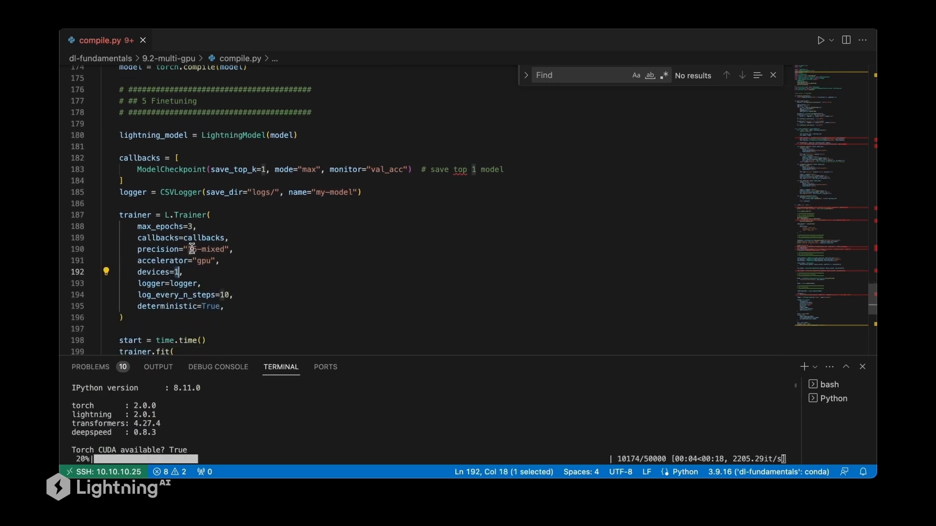
pyautogui.doubleClick(207, 250)
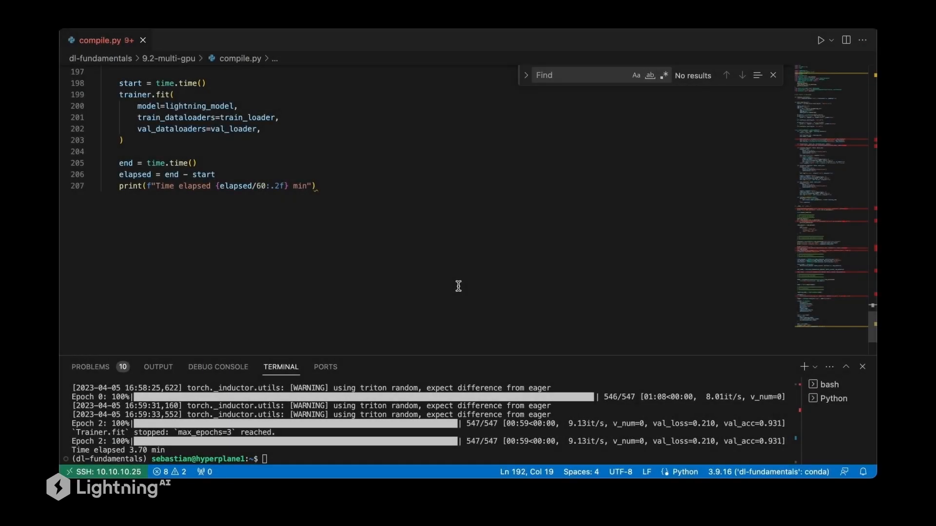
pyautogui.moveTo(128, 450)
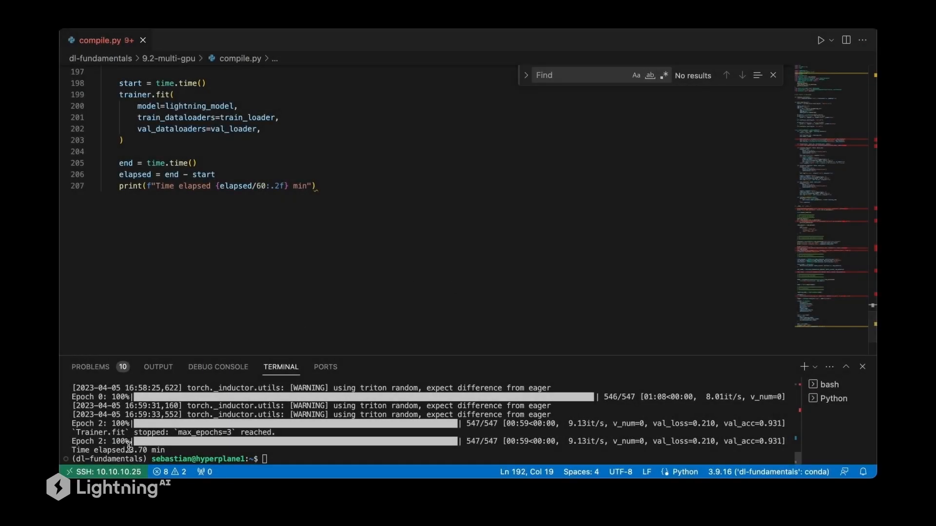